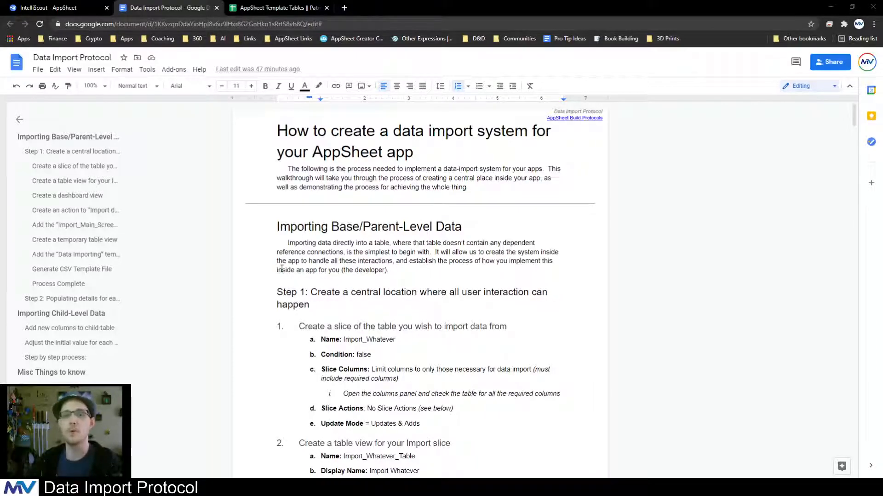
- Finish scrolling the Data Import Protocol and switch to the AppSheet Template Tables spreadsheet
scroll("down", 3)
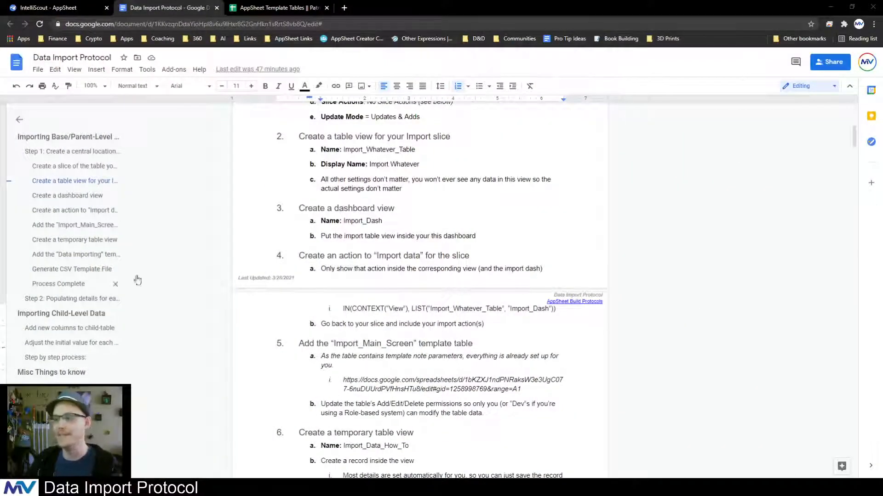
left_click(276, 7)
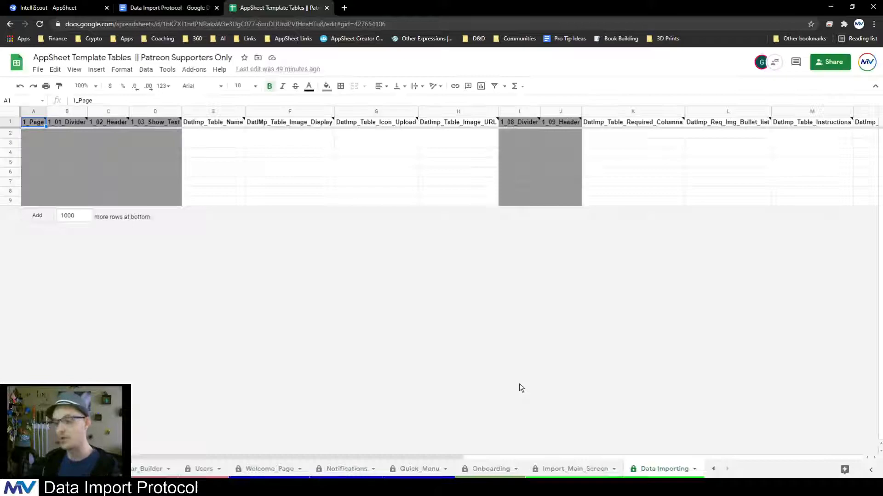
- Open the Import_Main_Screen sheet and select the empty rows under its template columns (D2:I7)
left_click(573, 469)
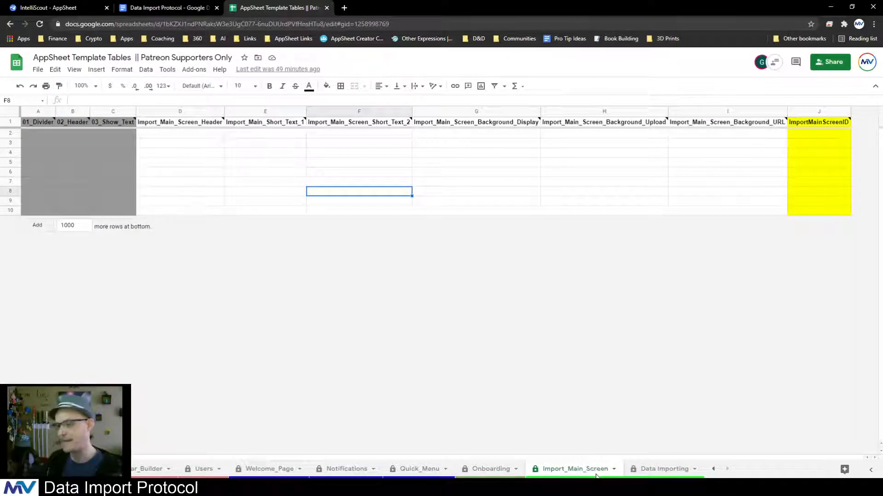
mouse_move(153, 146)
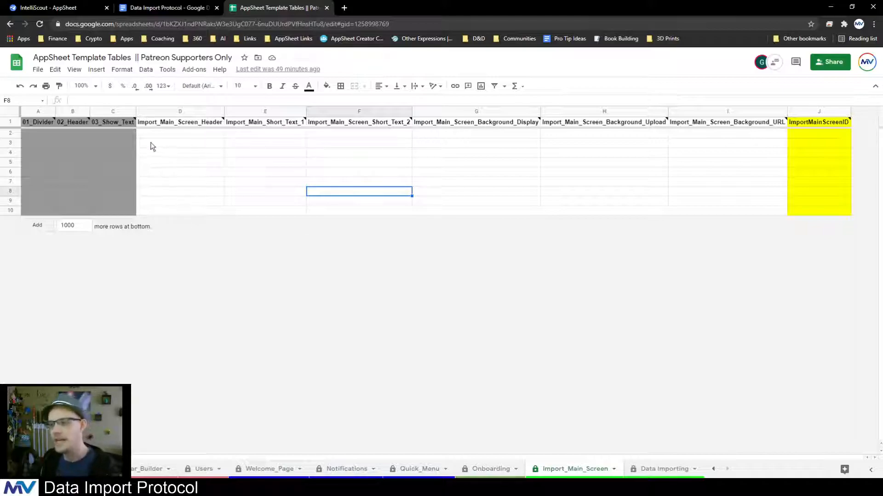
left_click_drag(180, 133, 714, 184)
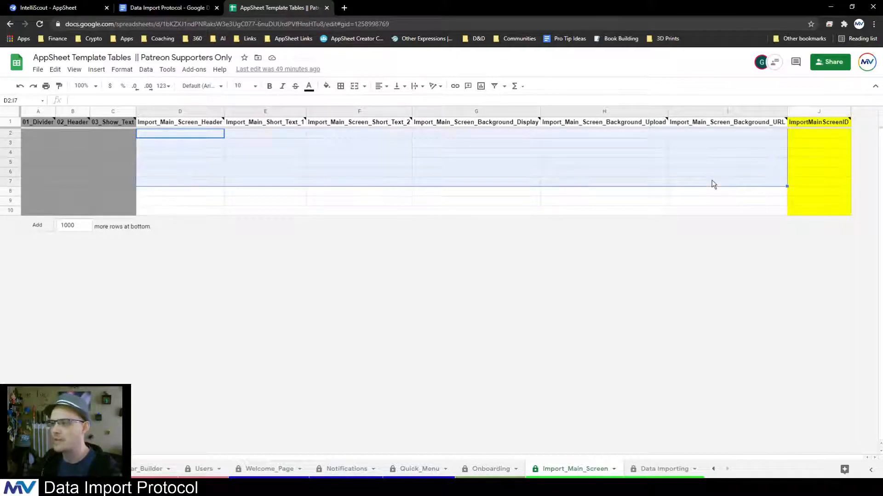
mouse_move(525, 180)
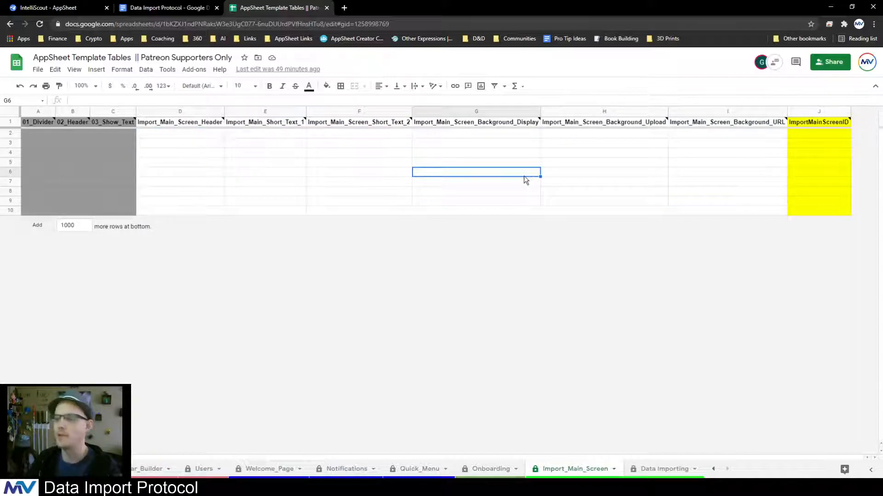
mouse_move(213, 138)
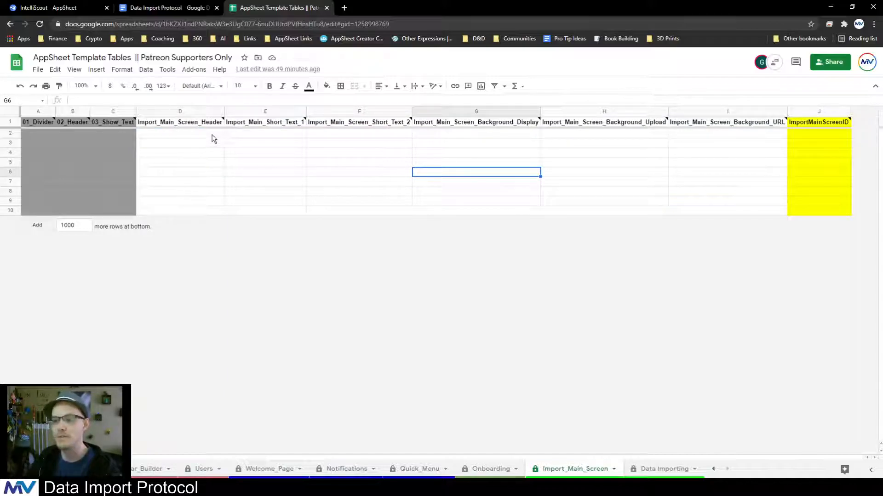
mouse_move(48, 8)
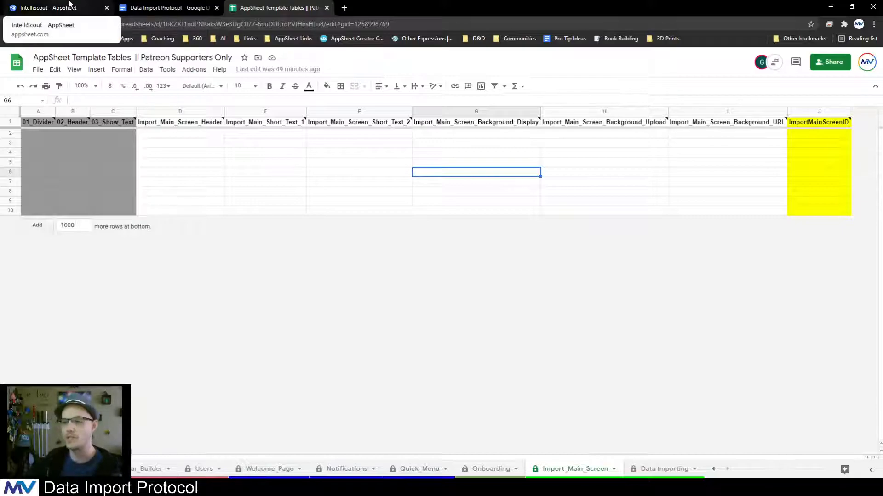
- Open the Import Data dashboard in the IntelliScout app preview and scroll its sections
left_click(50, 8)
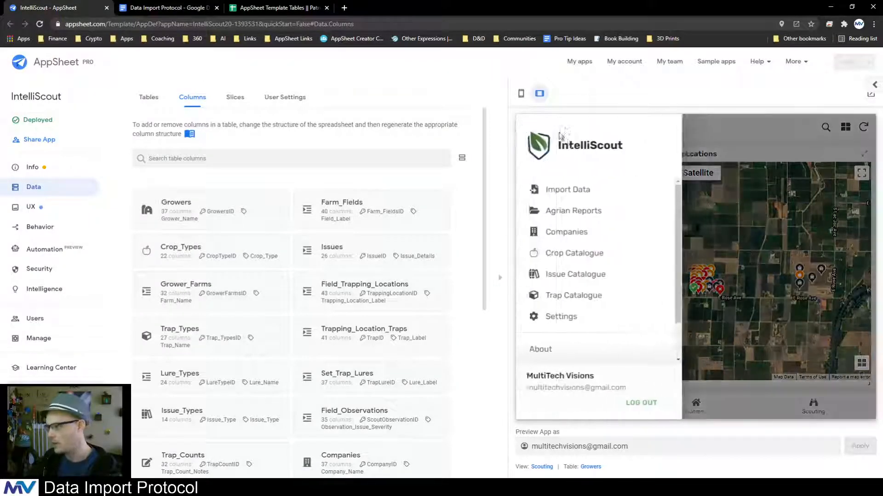
left_click(567, 189)
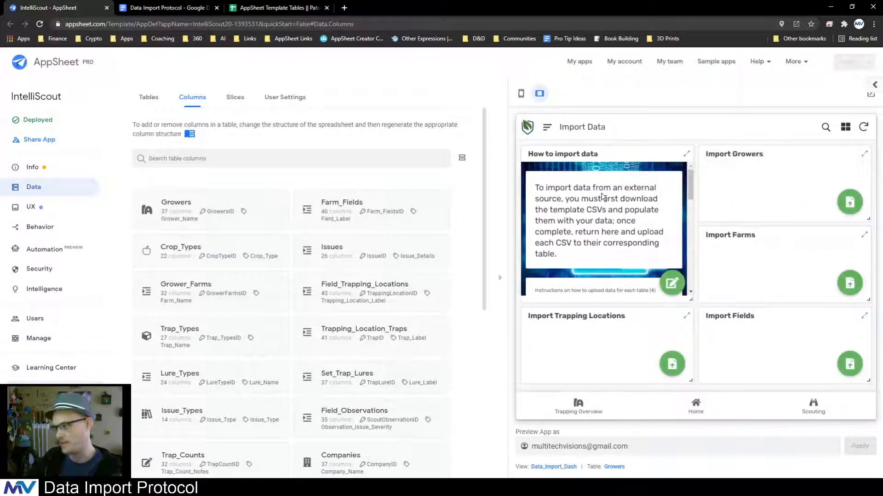
mouse_move(755, 335)
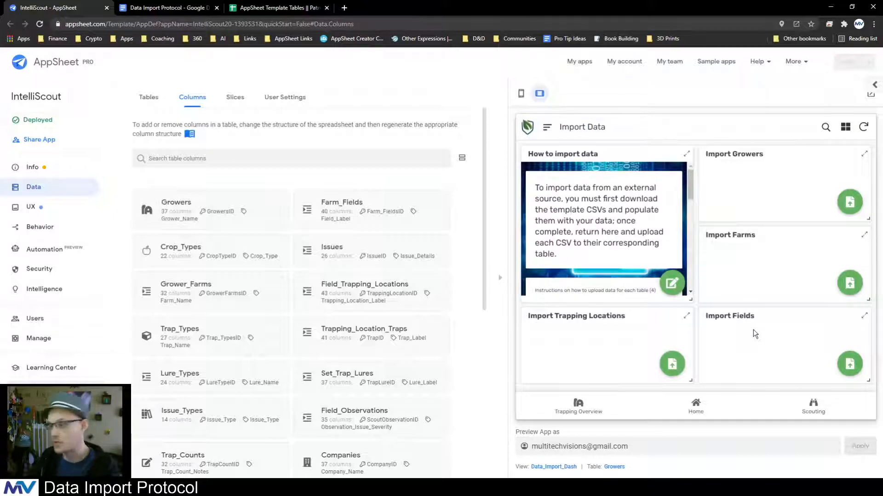
mouse_move(637, 358)
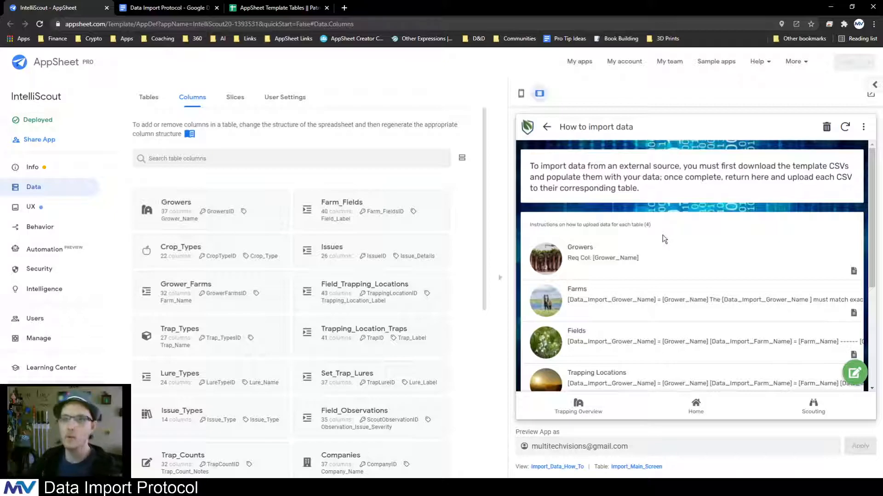
scroll("down", 3)
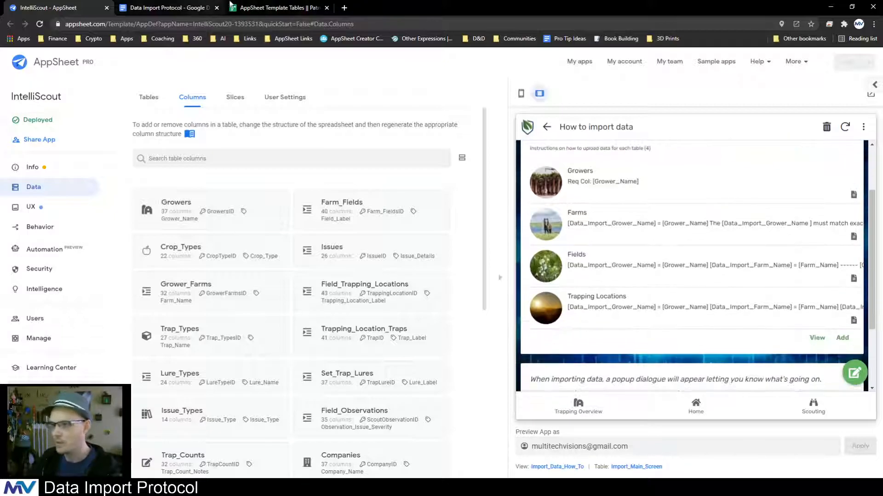
- Glance at the spreadsheet, then return to AppSheet and review the How to import data instructions
left_click(281, 8)
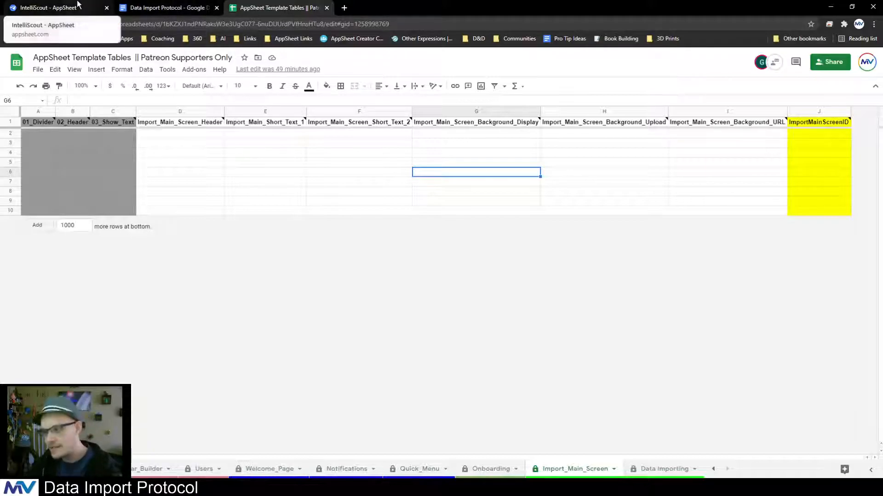
left_click(46, 7)
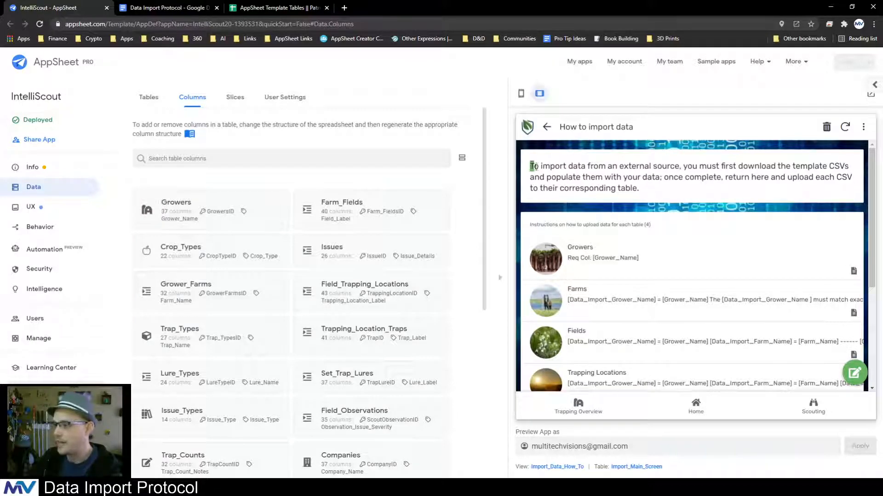
left_click_drag(530, 165, 639, 188)
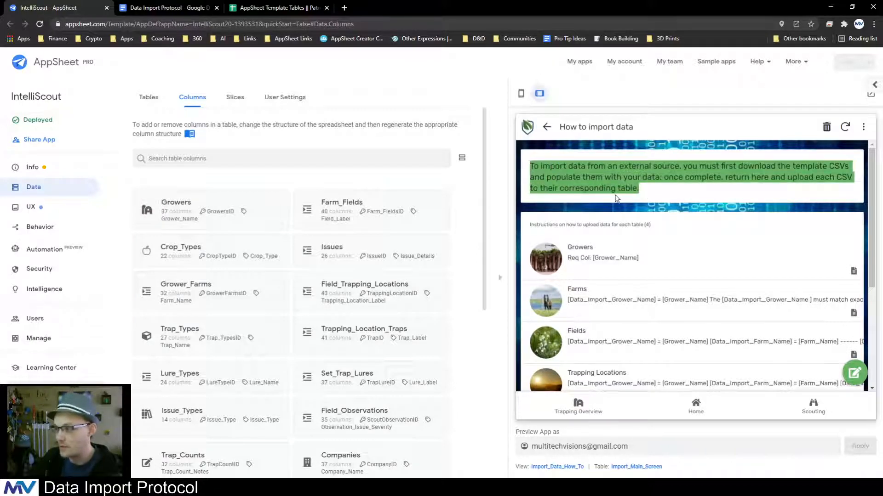
scroll("down", 3)
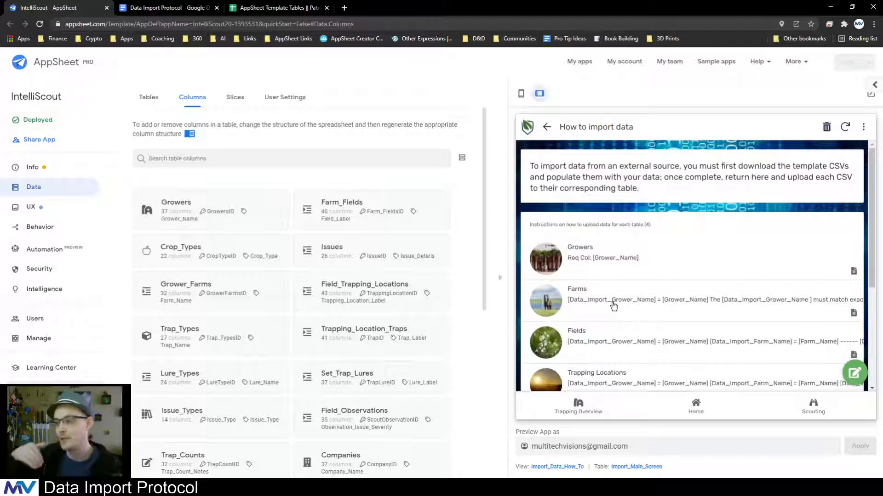
mouse_move(545, 125)
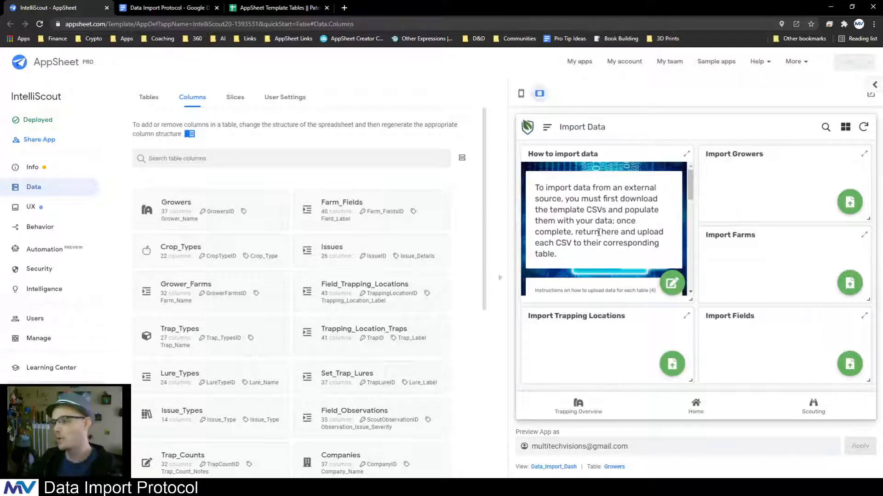
mouse_move(609, 230)
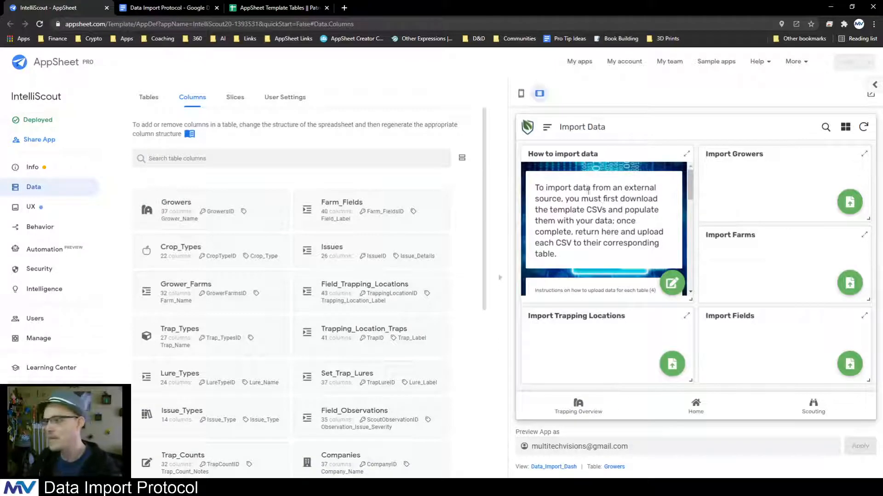
- Flip between the AppSheet editor and spreadsheet, then open the Data Importing template sheet
left_click(281, 8)
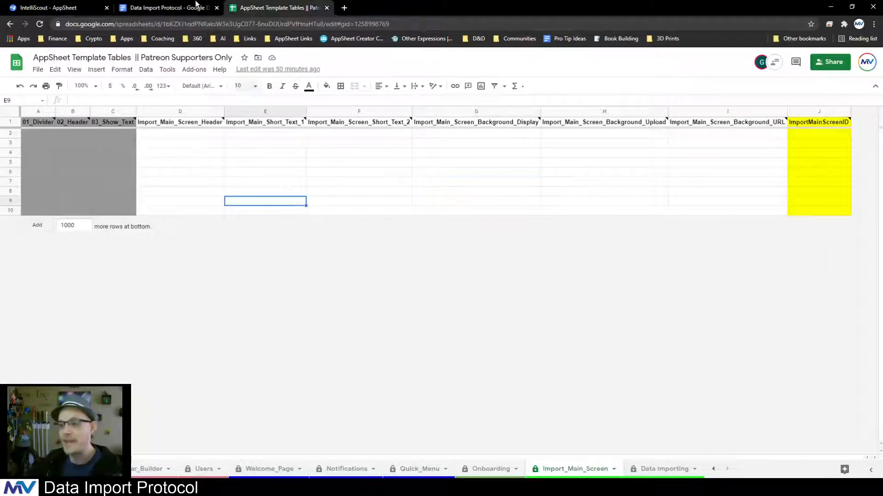
mouse_move(174, 8)
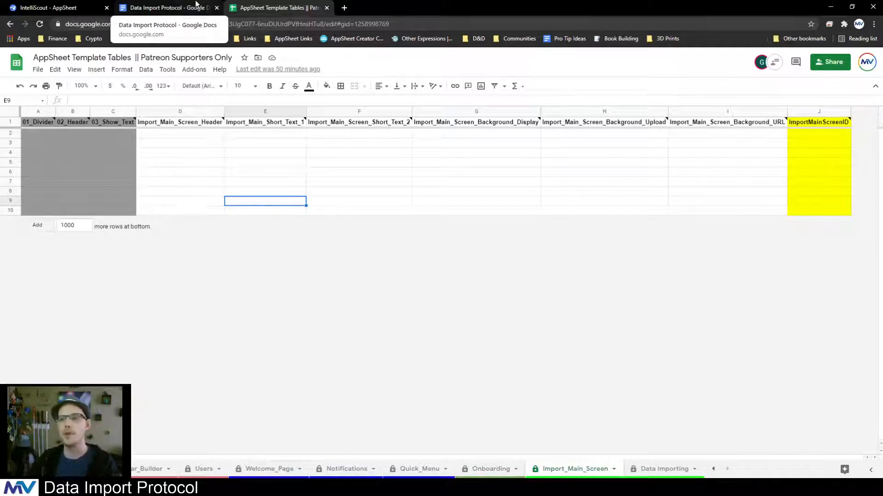
left_click(51, 7)
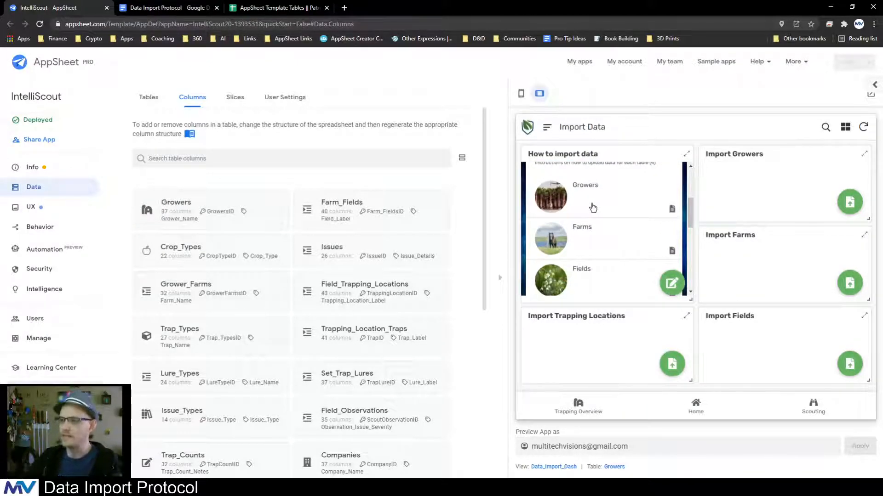
left_click(276, 8)
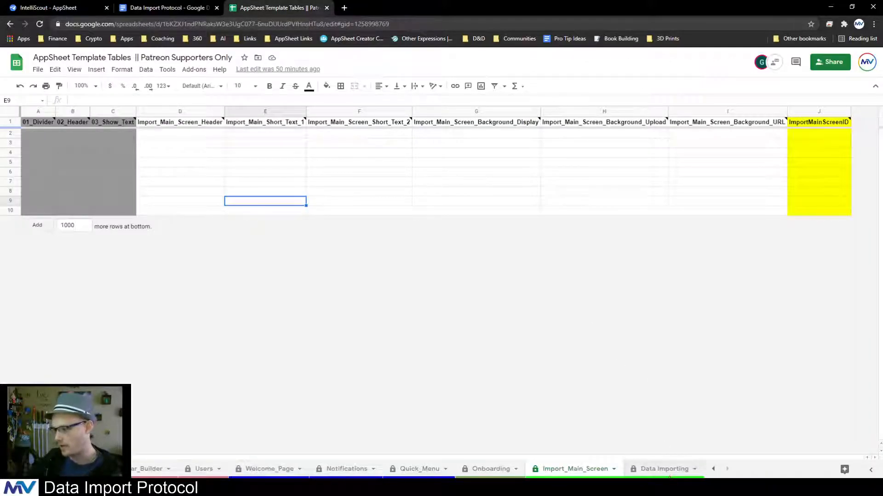
left_click(663, 469)
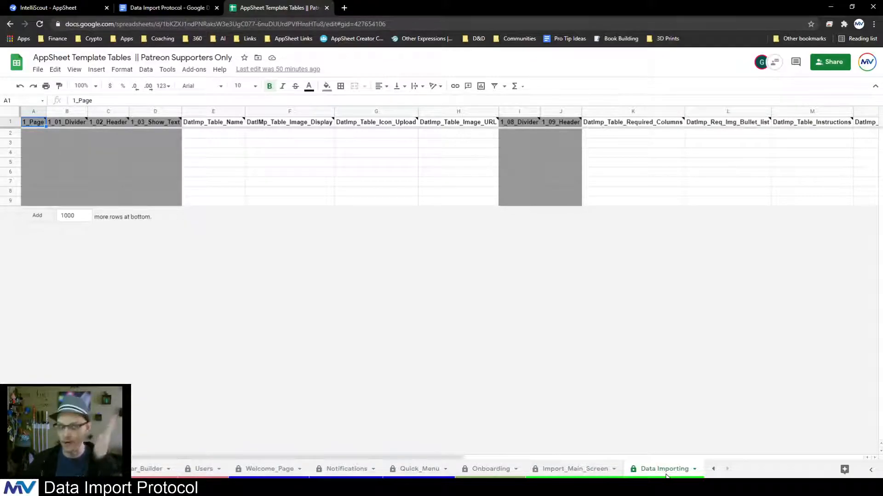
mouse_move(243, 150)
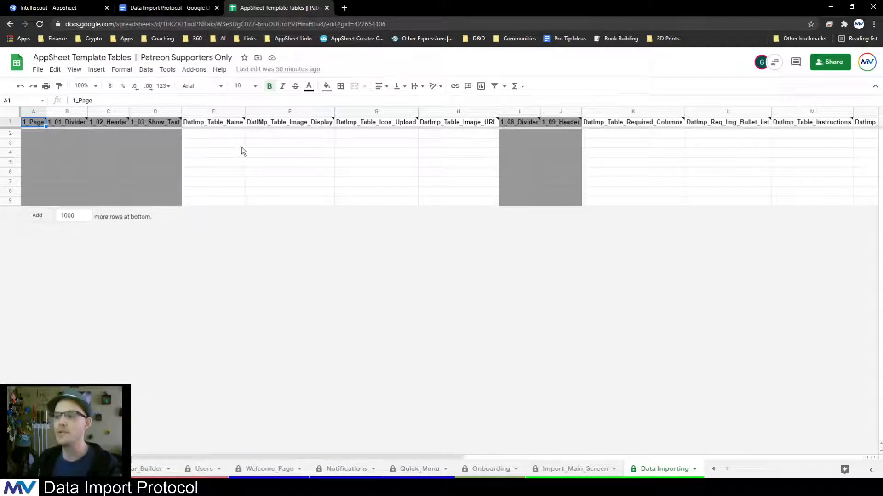
left_click(213, 143)
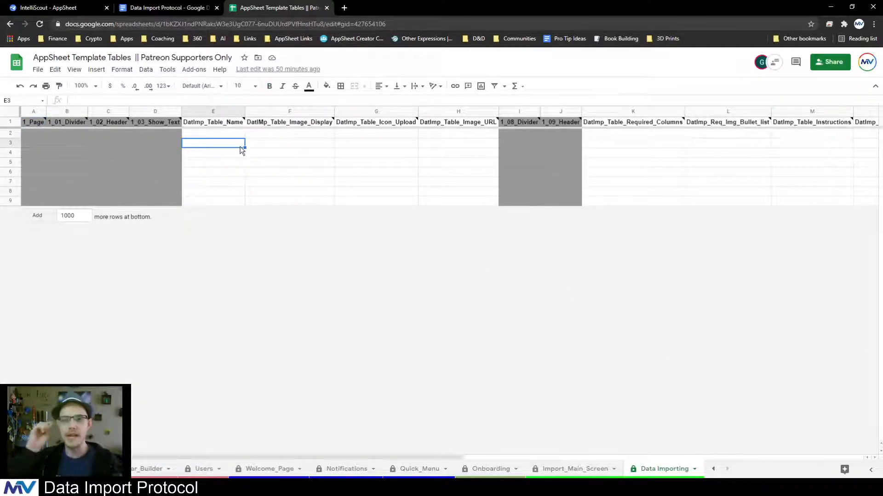
mouse_move(346, 146)
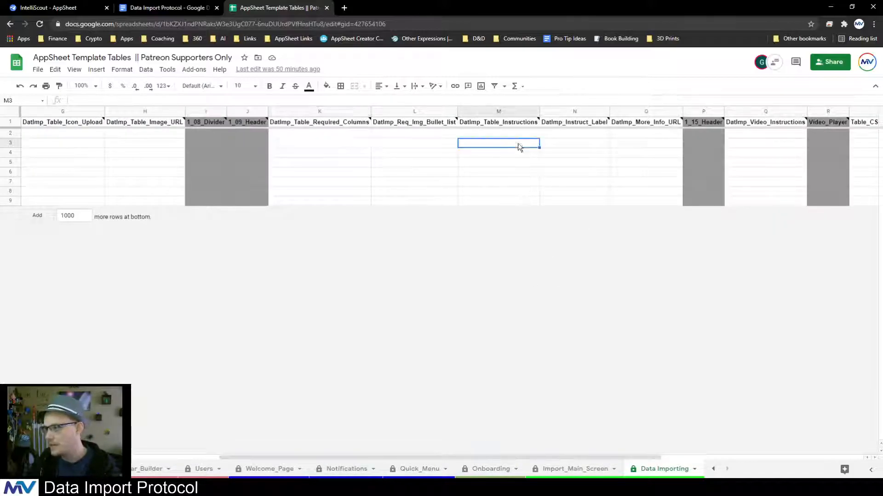
mouse_move(514, 174)
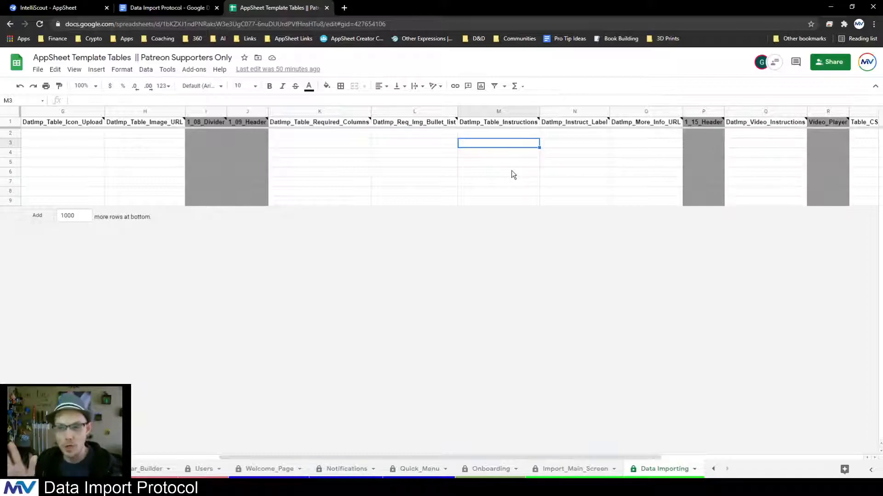
mouse_move(554, 462)
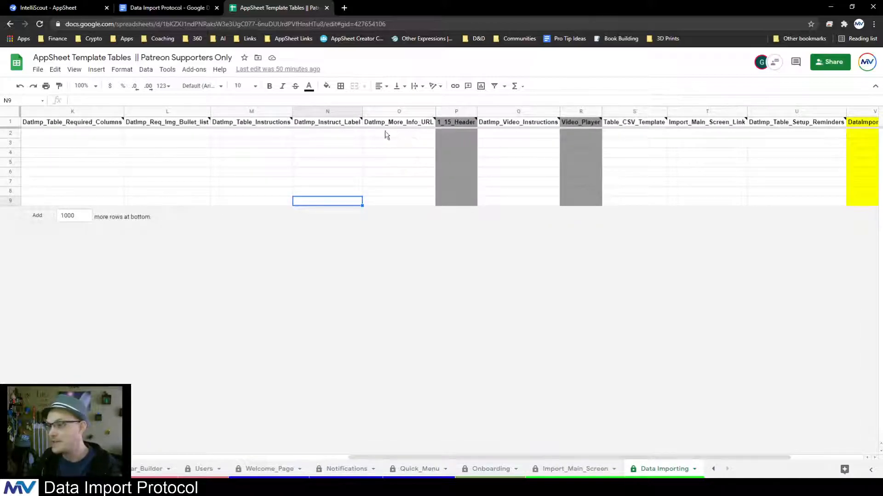
left_click(399, 134)
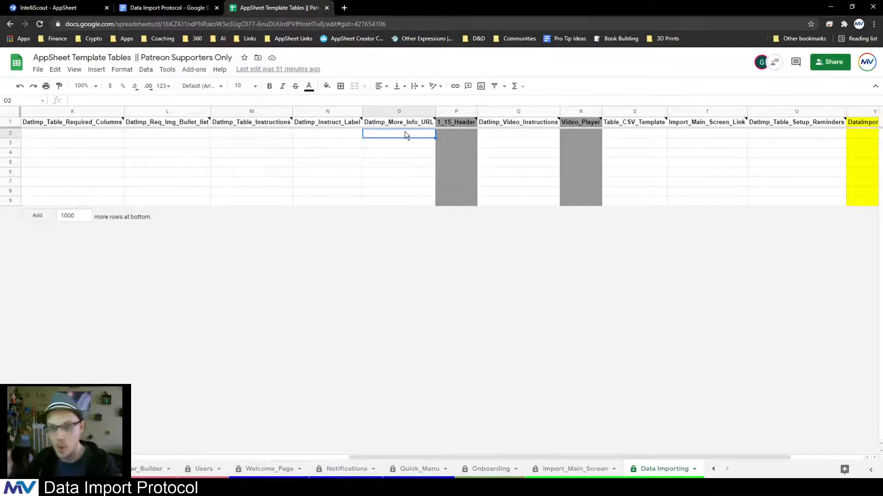
left_click(519, 133)
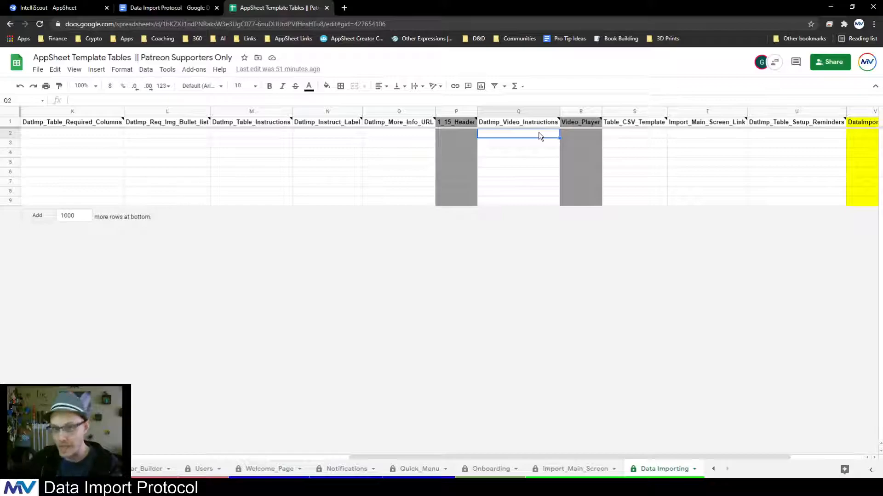
left_click(634, 134)
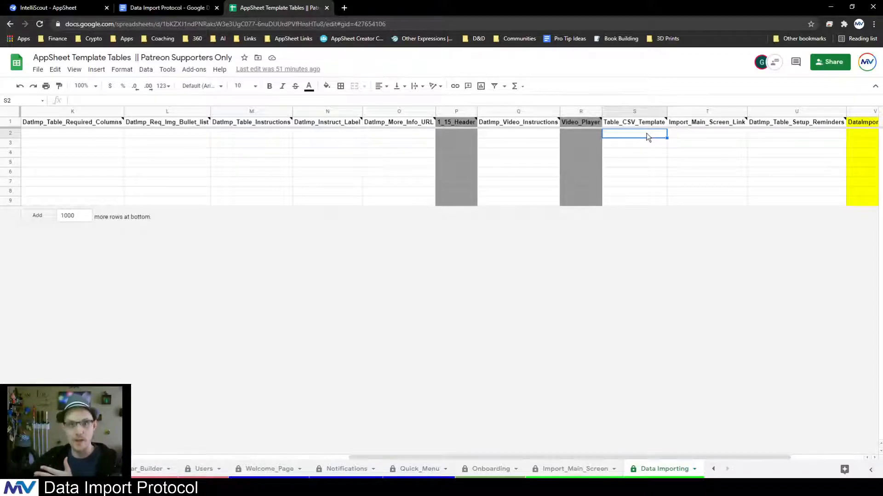
mouse_move(697, 138)
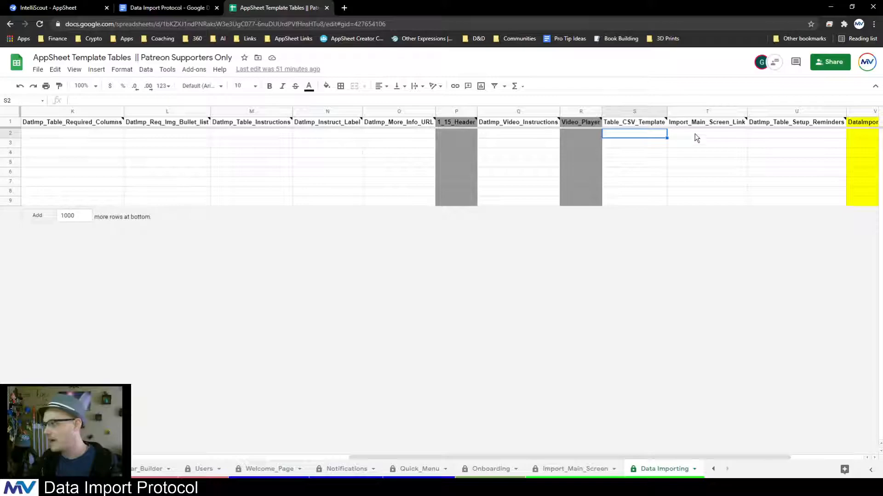
left_click(707, 133)
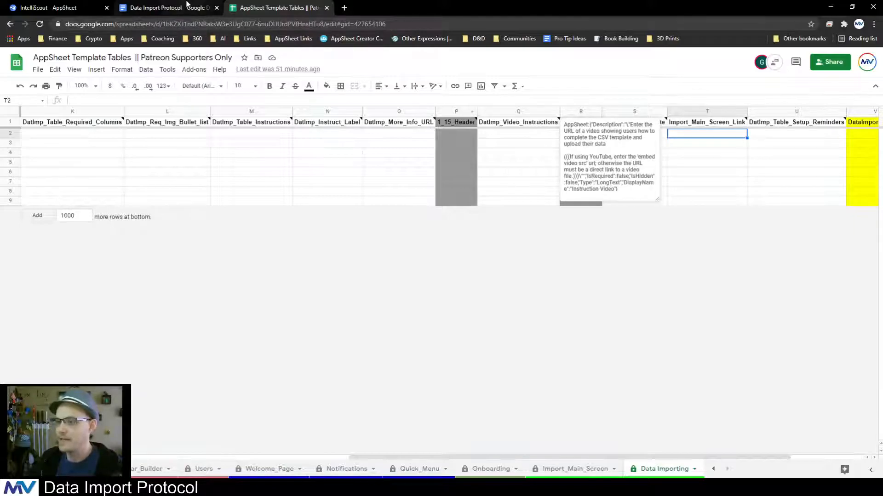
- Back in AppSheet, open the Trapping Locations Table CSV Template from the Data Importing page
left_click(46, 8)
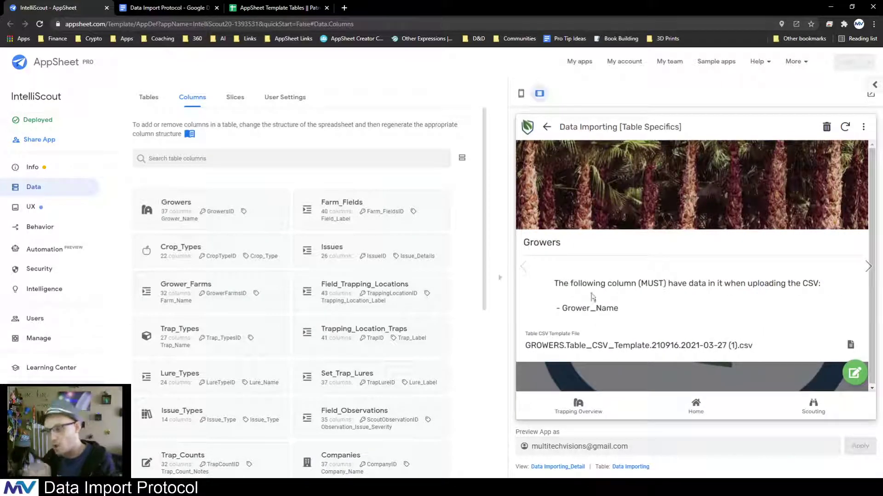
left_click(870, 266)
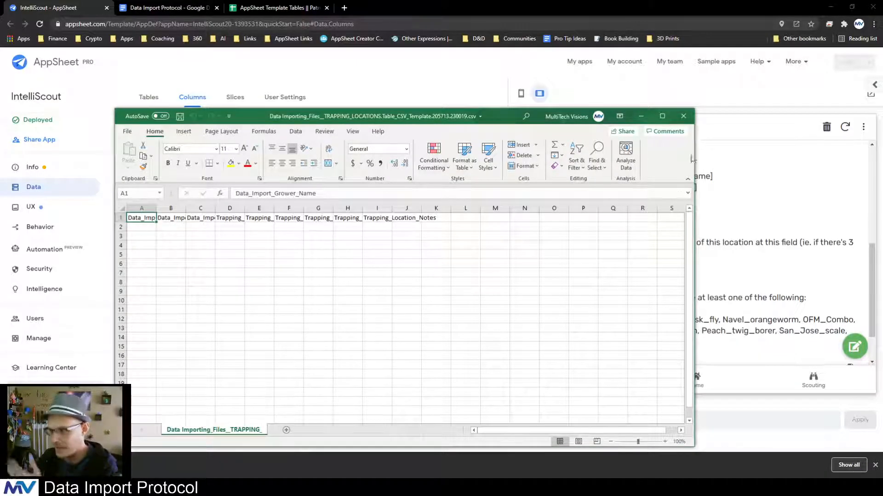
- Close the Excel CSV template and return to the top of the Data Import Protocol doc
left_click(683, 116)
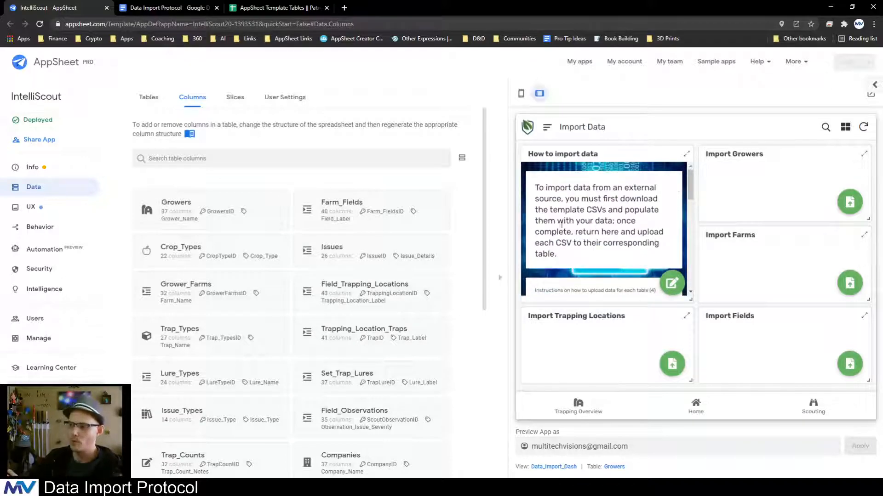
left_click(162, 7)
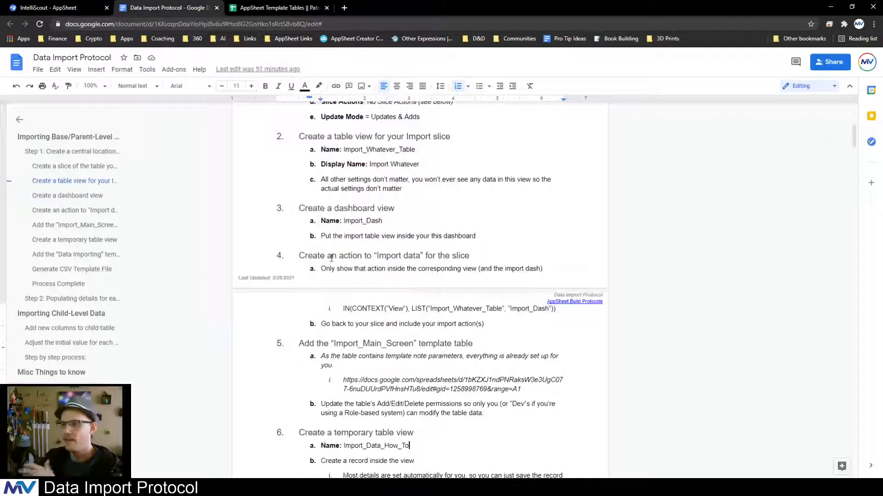
scroll("up", 3)
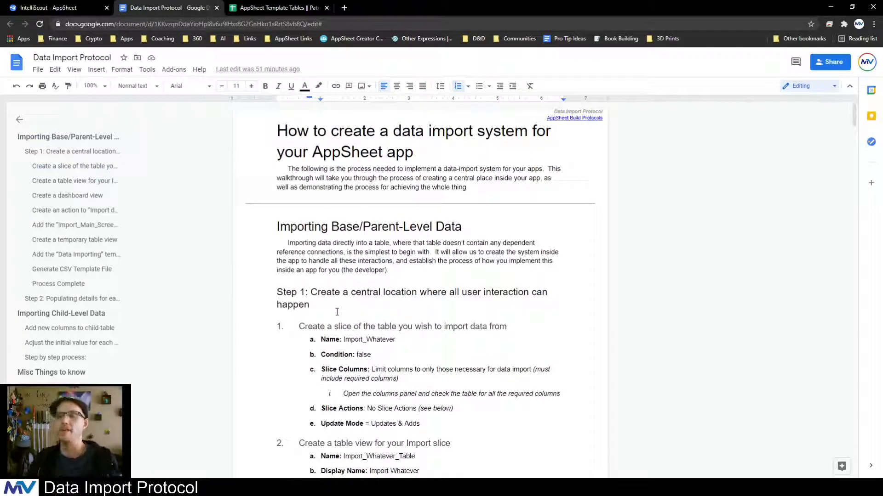